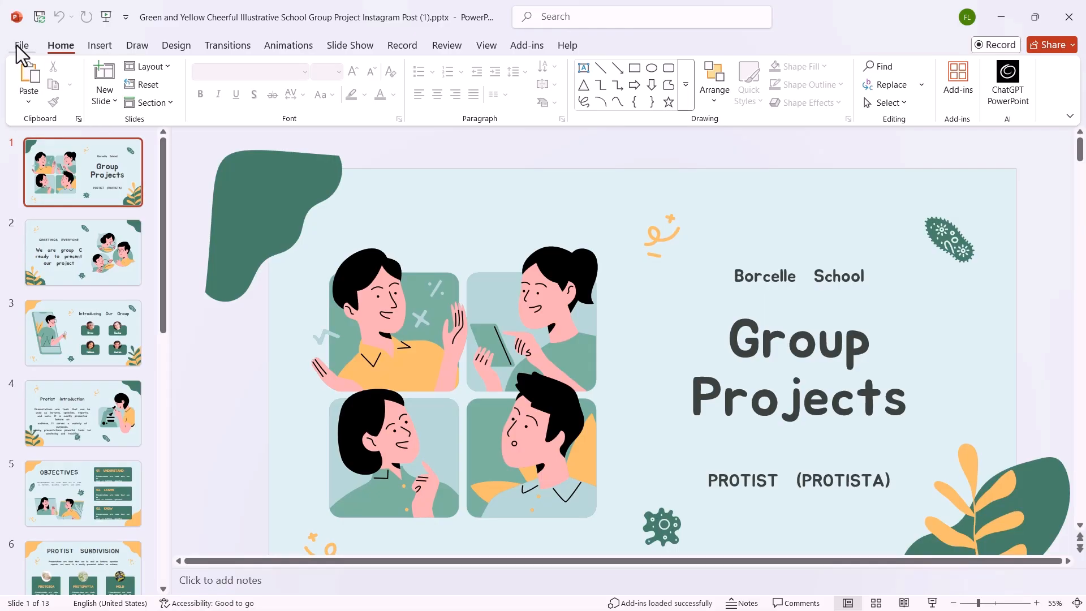
Open File > Save As and browse for a save location for Group Projects.
left_click(21, 45)
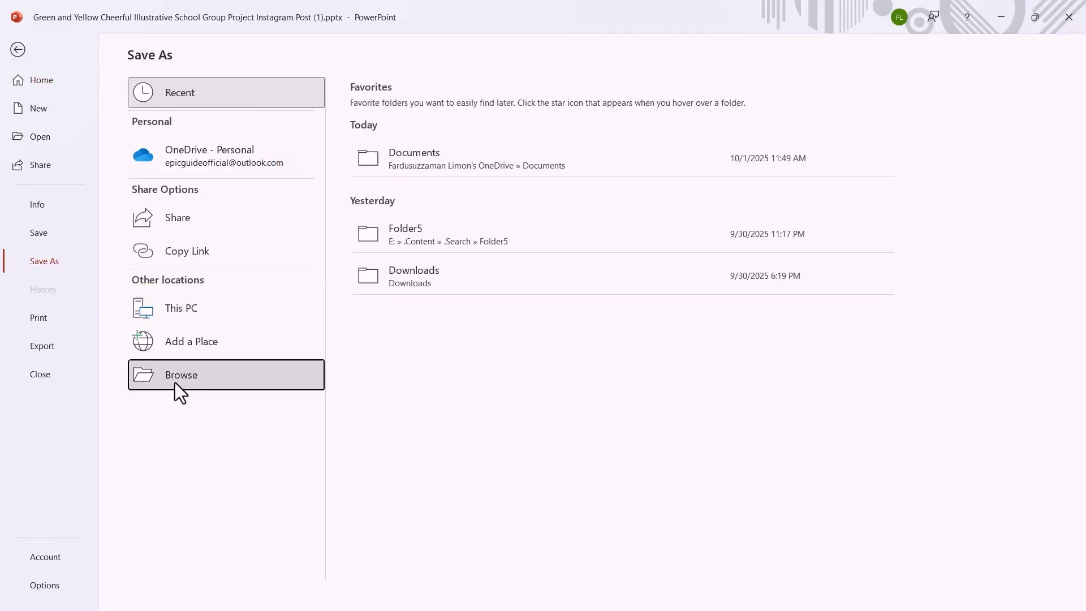
left_click(181, 375)
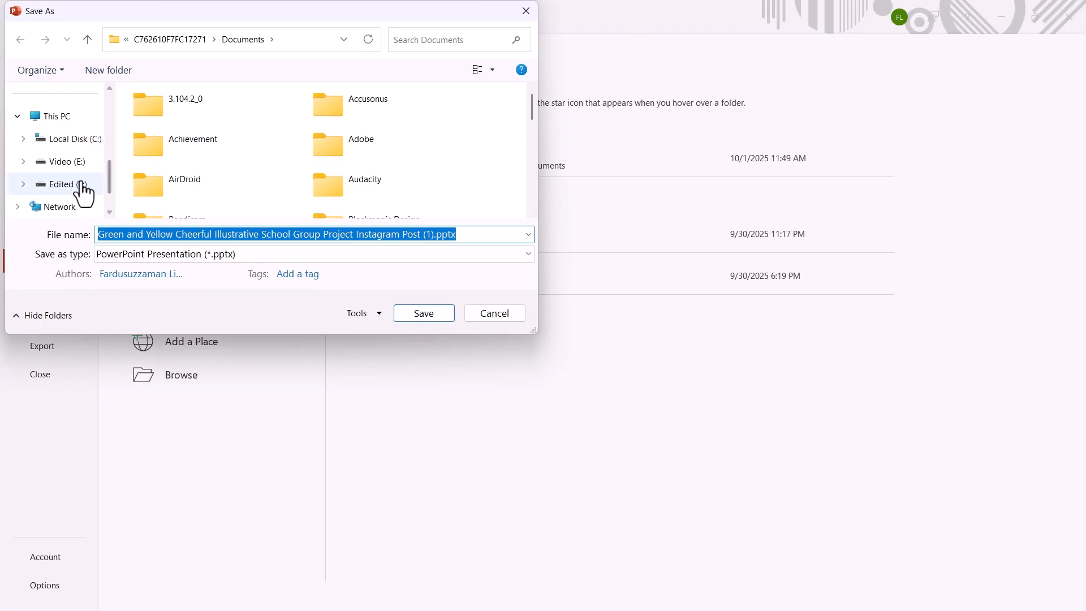
Choose the USB drive 'Edited' under This PC as the save location.
left_click(62, 162)
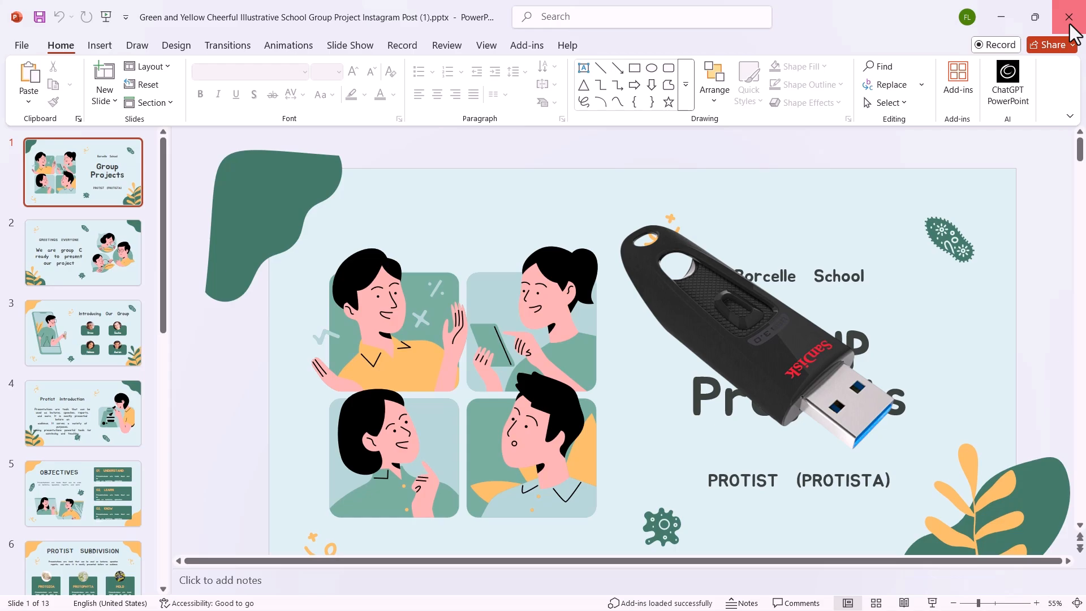
Close PowerPoint after saving the Borcelle School Group Projects presentation.
left_click(1069, 17)
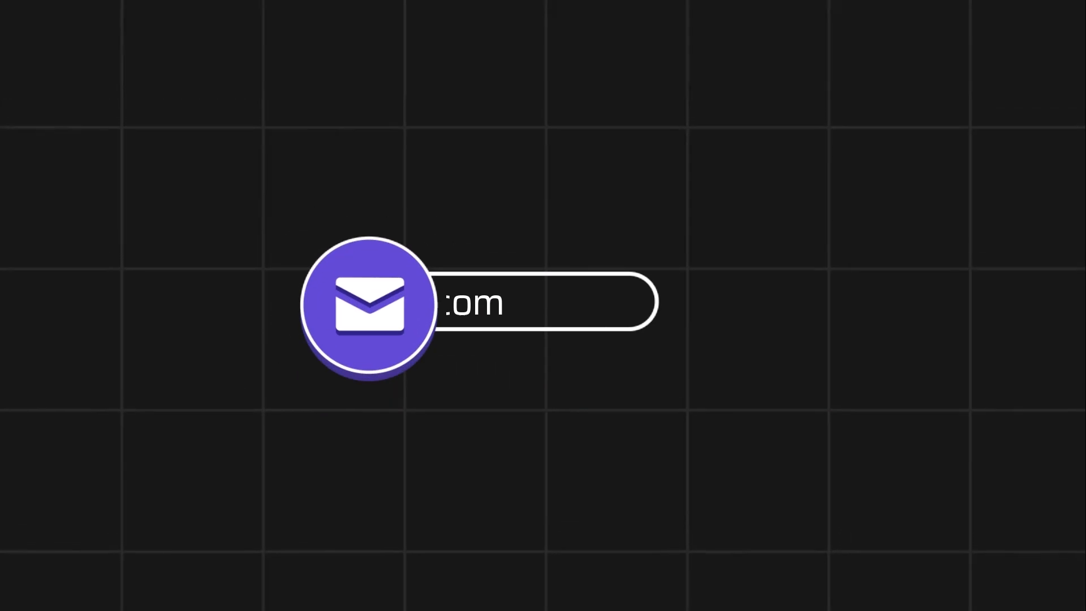